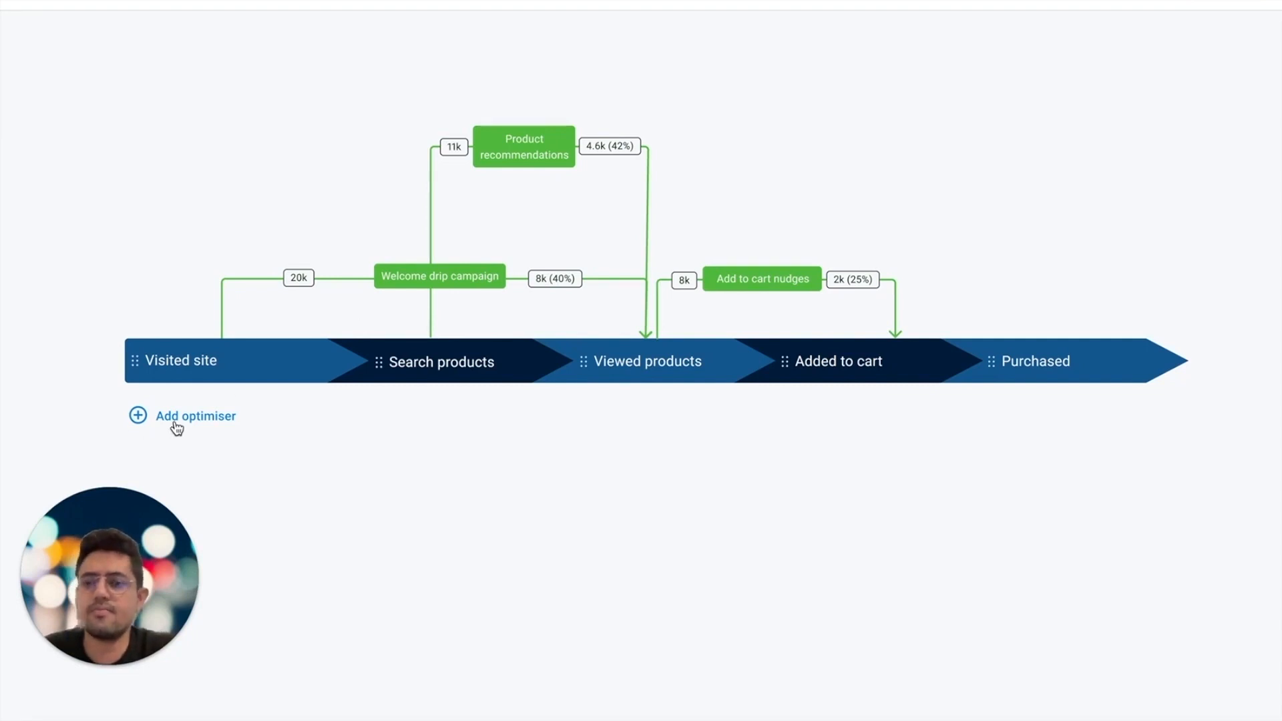
- Begin adding a new optimiser to the funnel via 'Add optimiser'
left_click(195, 416)
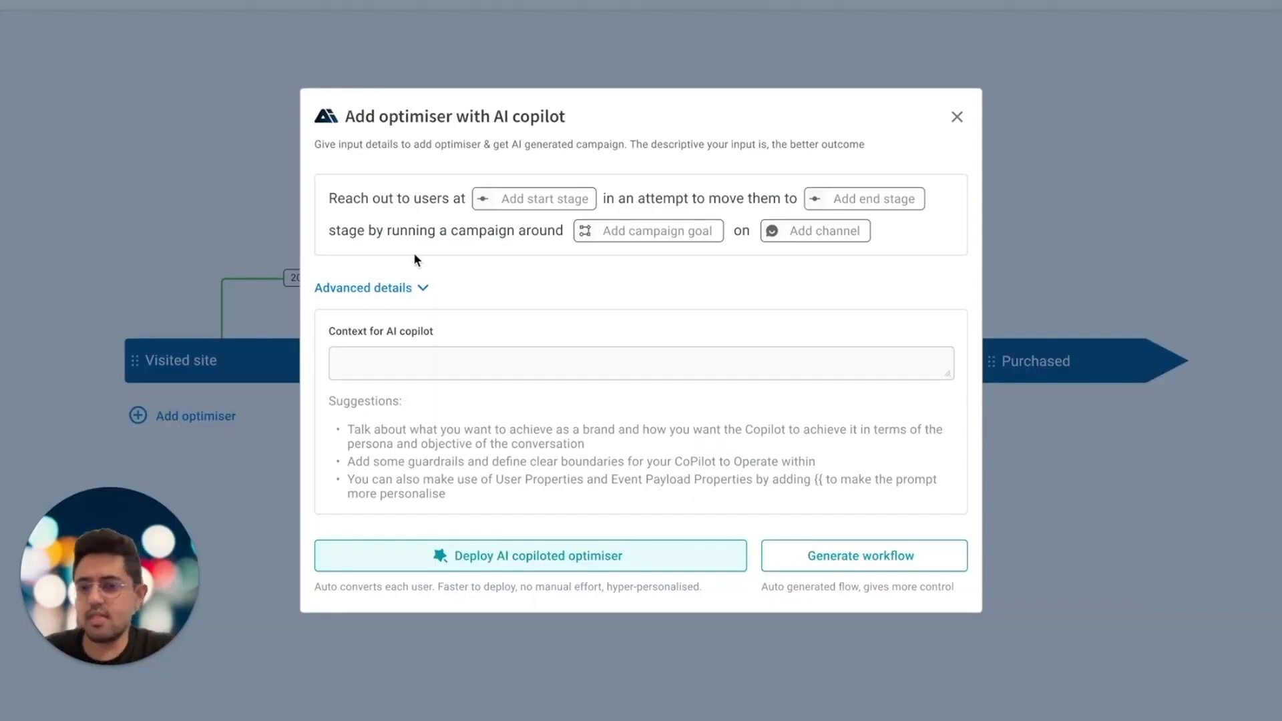
- Set the optimiser's start stage to Added to cart and end stage to Purchased
left_click(539, 199)
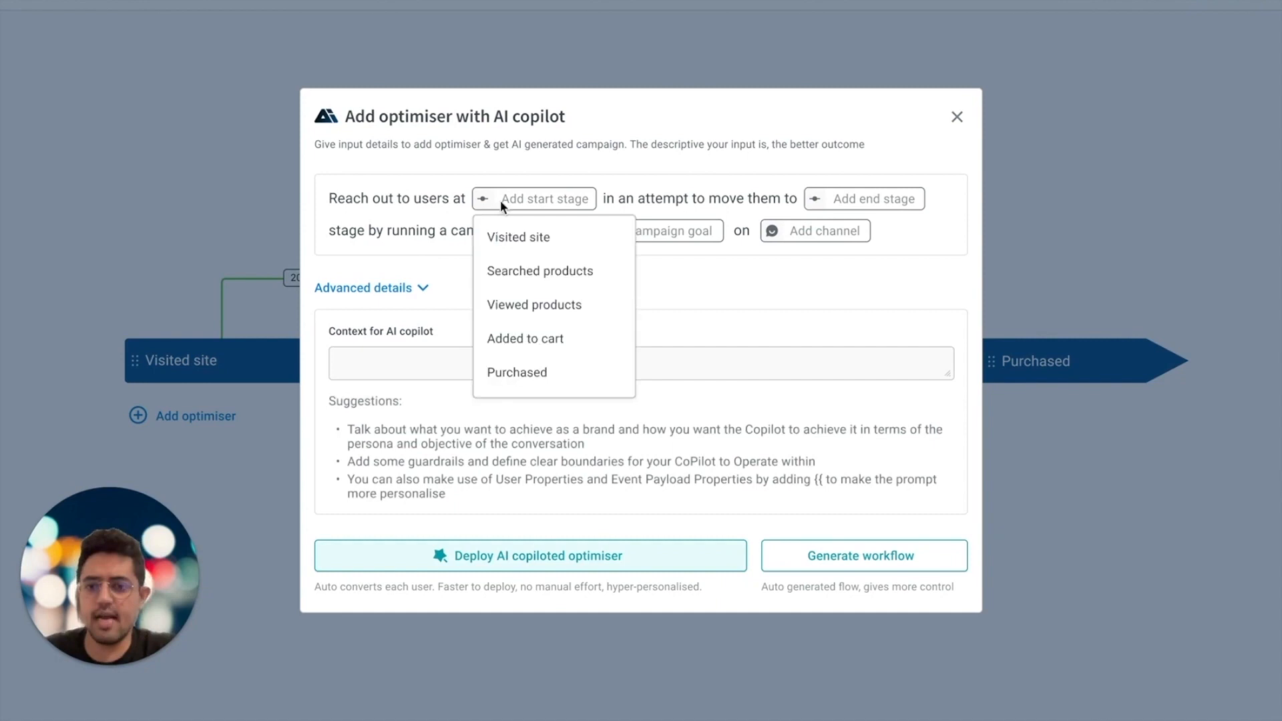
left_click(525, 339)
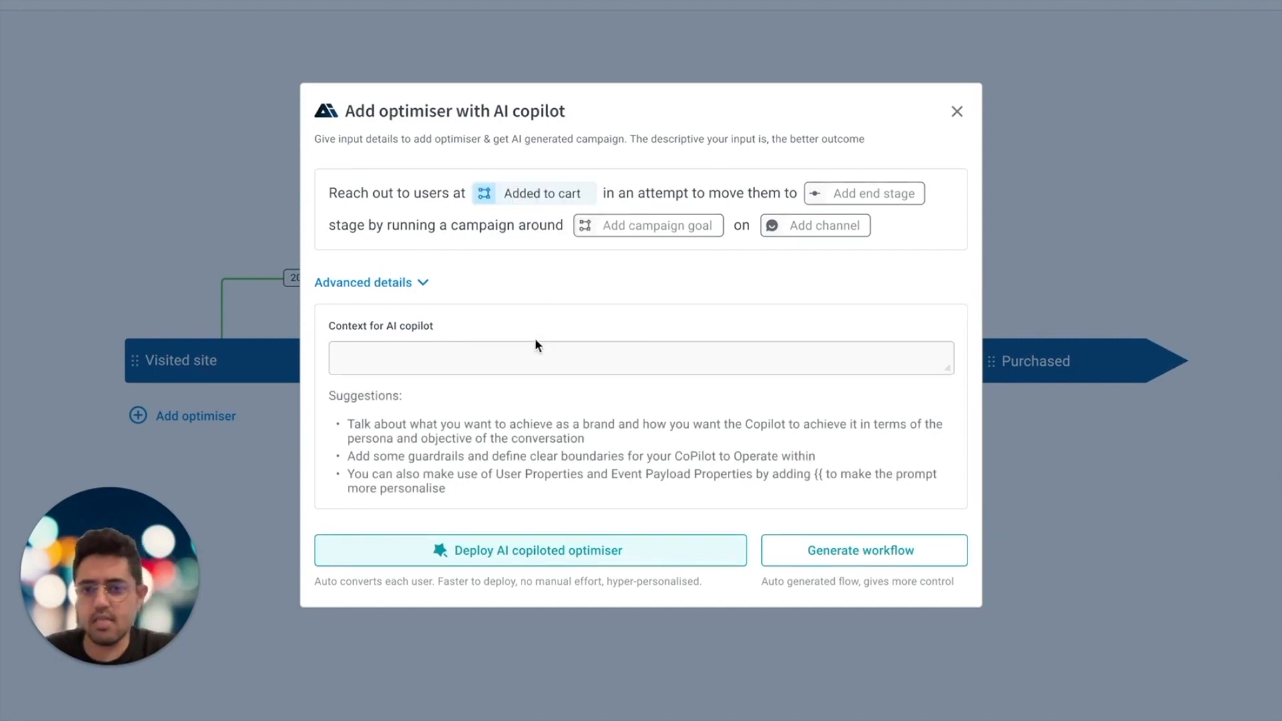
left_click(874, 193)
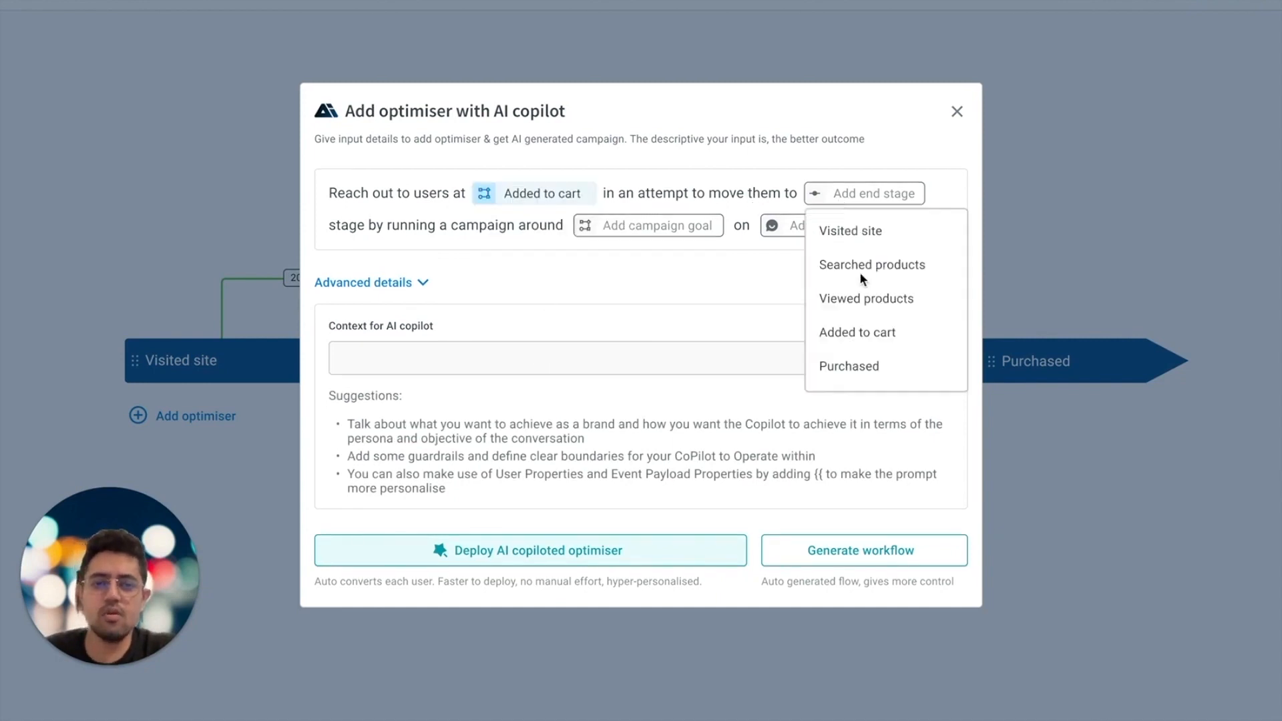
left_click(850, 366)
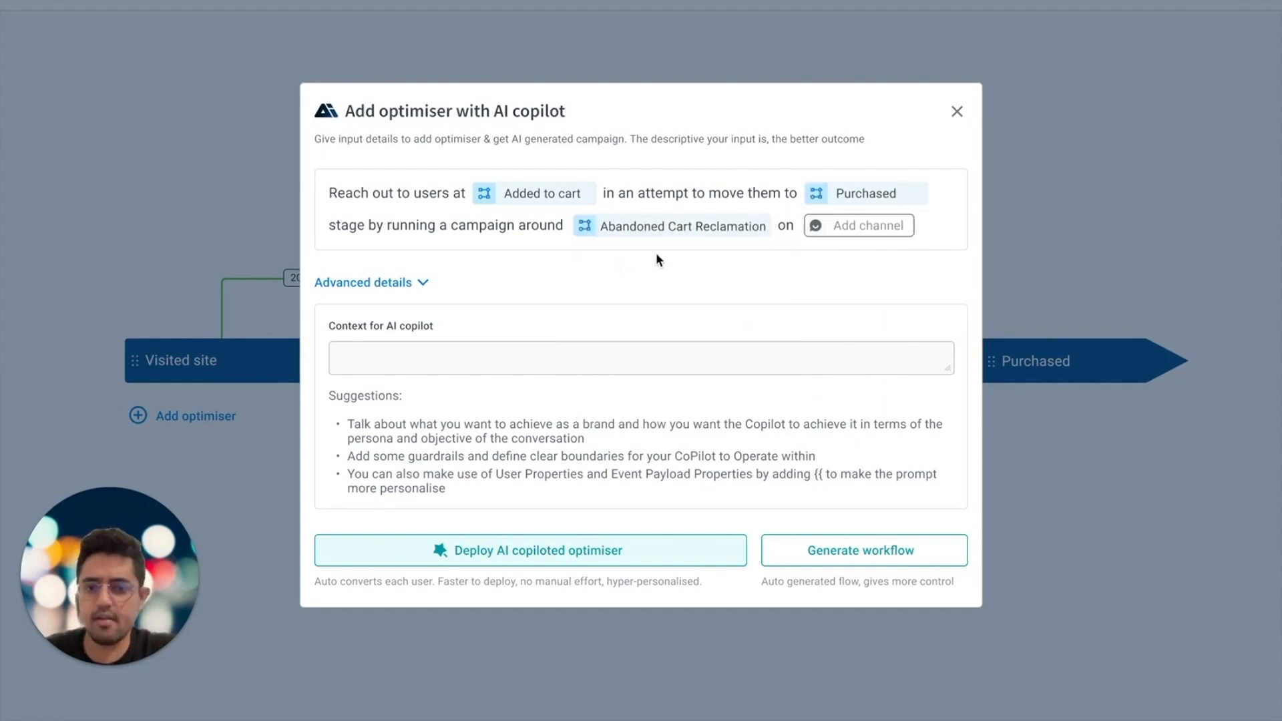
- Choose User preferred as the messaging channel for the campaign
left_click(859, 224)
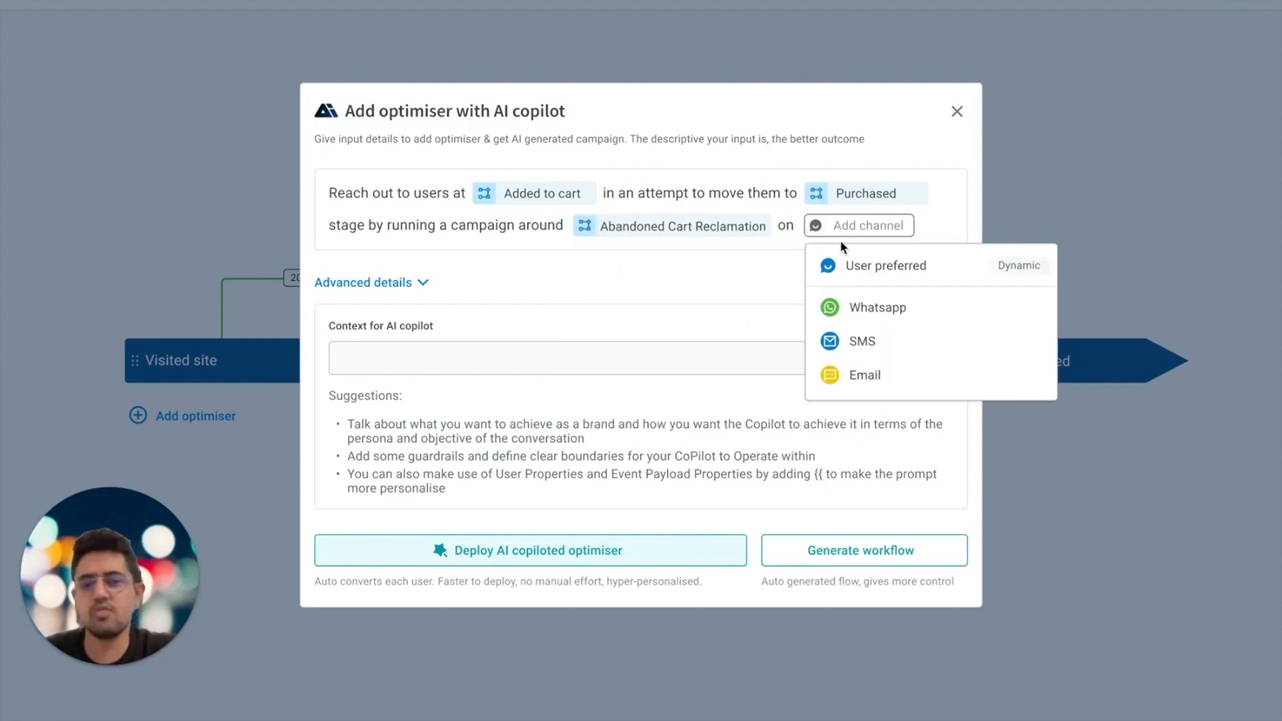
mouse_move(852, 275)
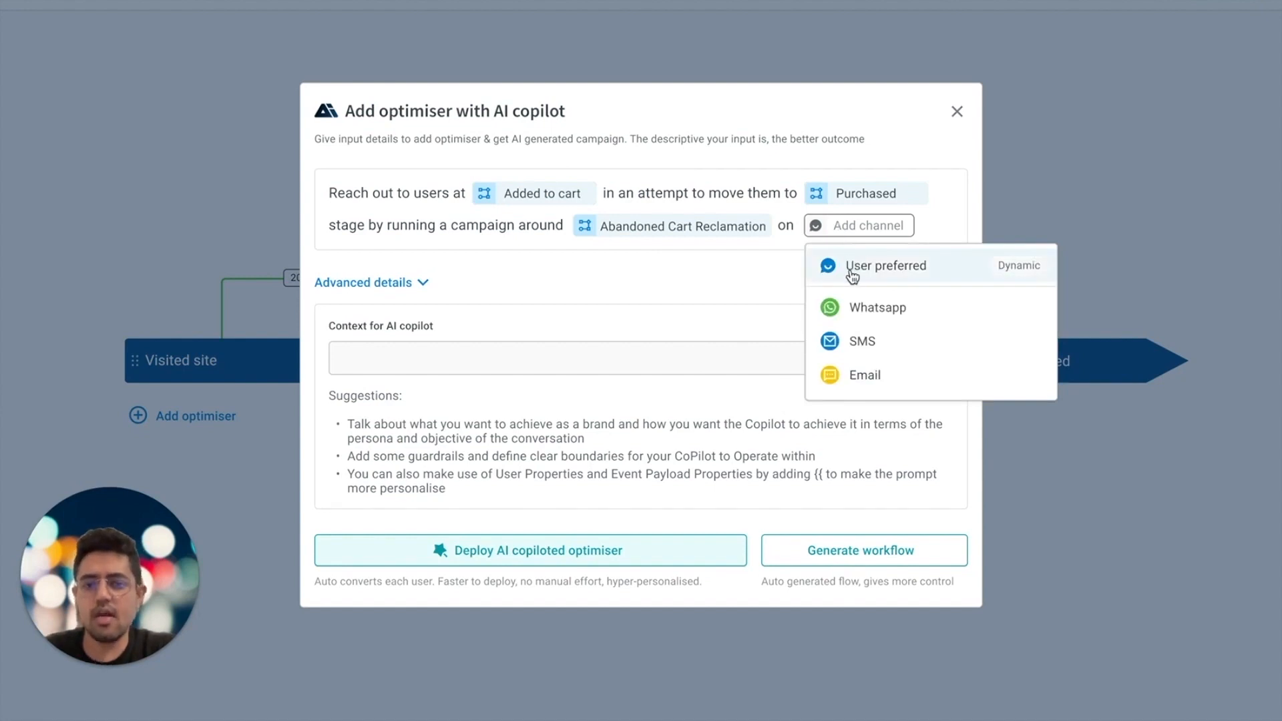
left_click(887, 266)
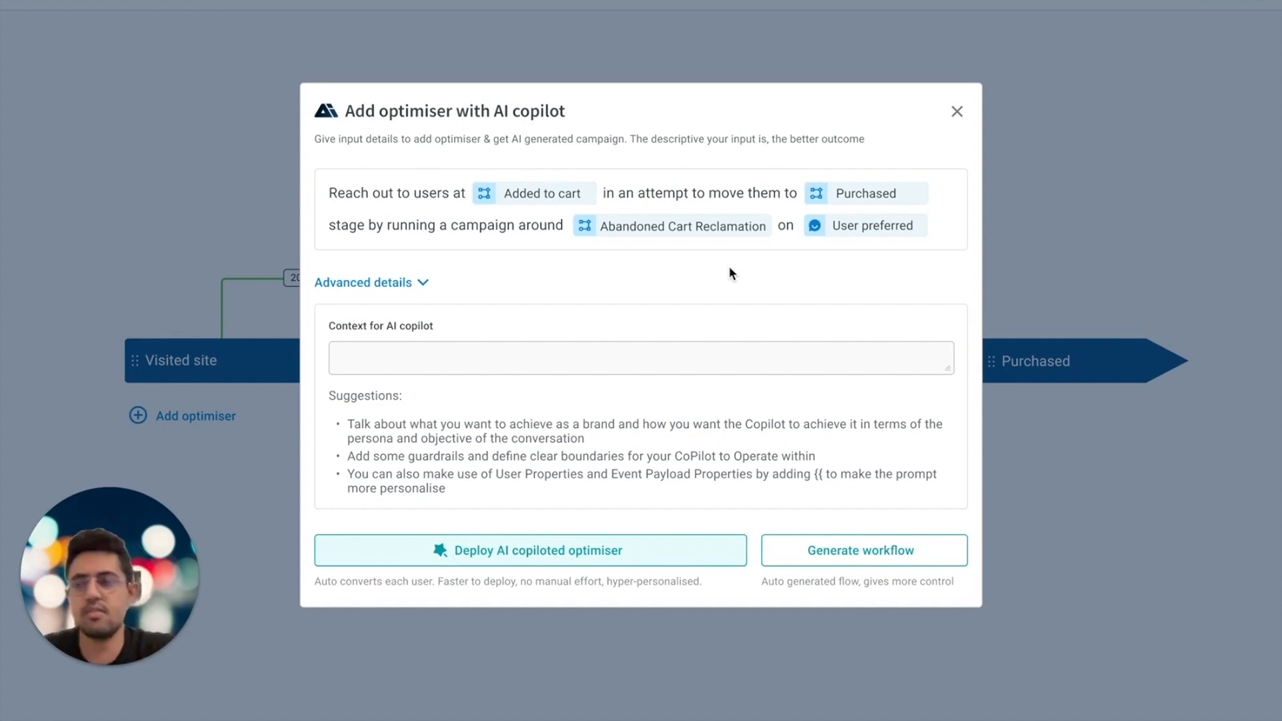
mouse_move(636, 289)
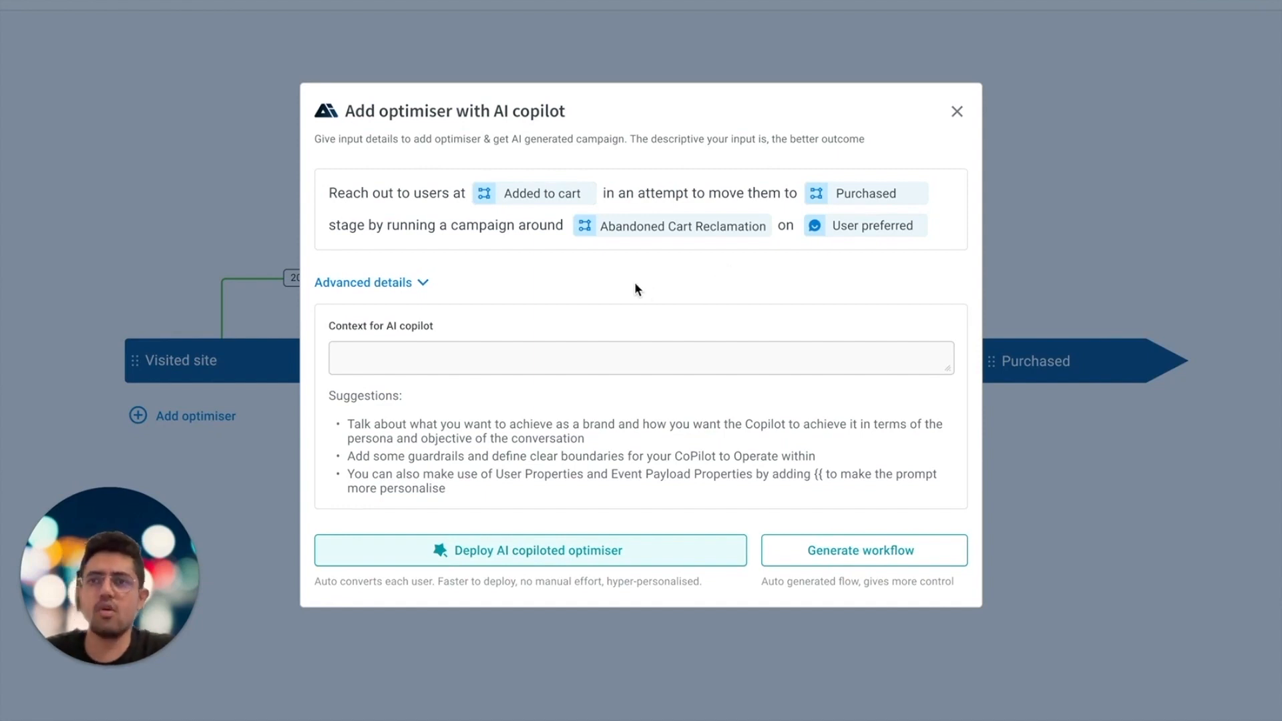
- Enter copilot guidance on resolving unmet expectations and convincing hesitant customers, then generate the workflow
type("expectations are not being met and resolve them. If the customer is stil not convinced, offer discounts of not more than 10%, with the offer applicable only for the next 1 hour")
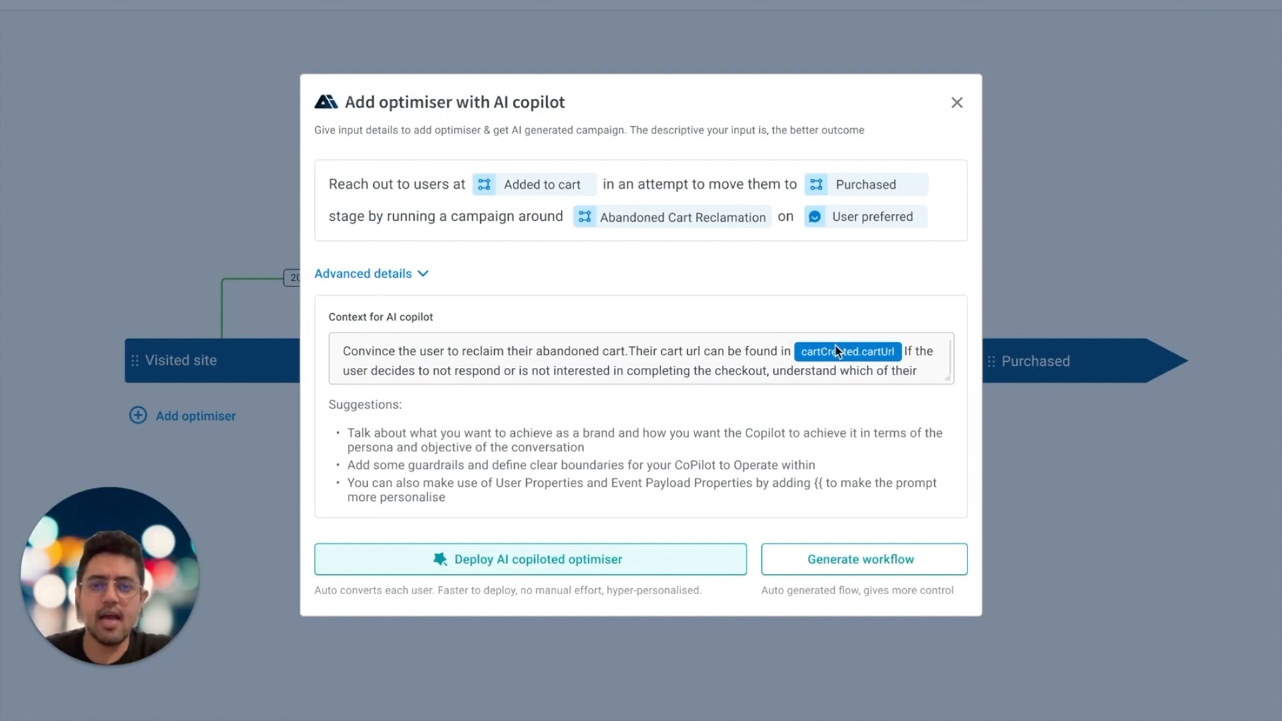
mouse_move(739, 367)
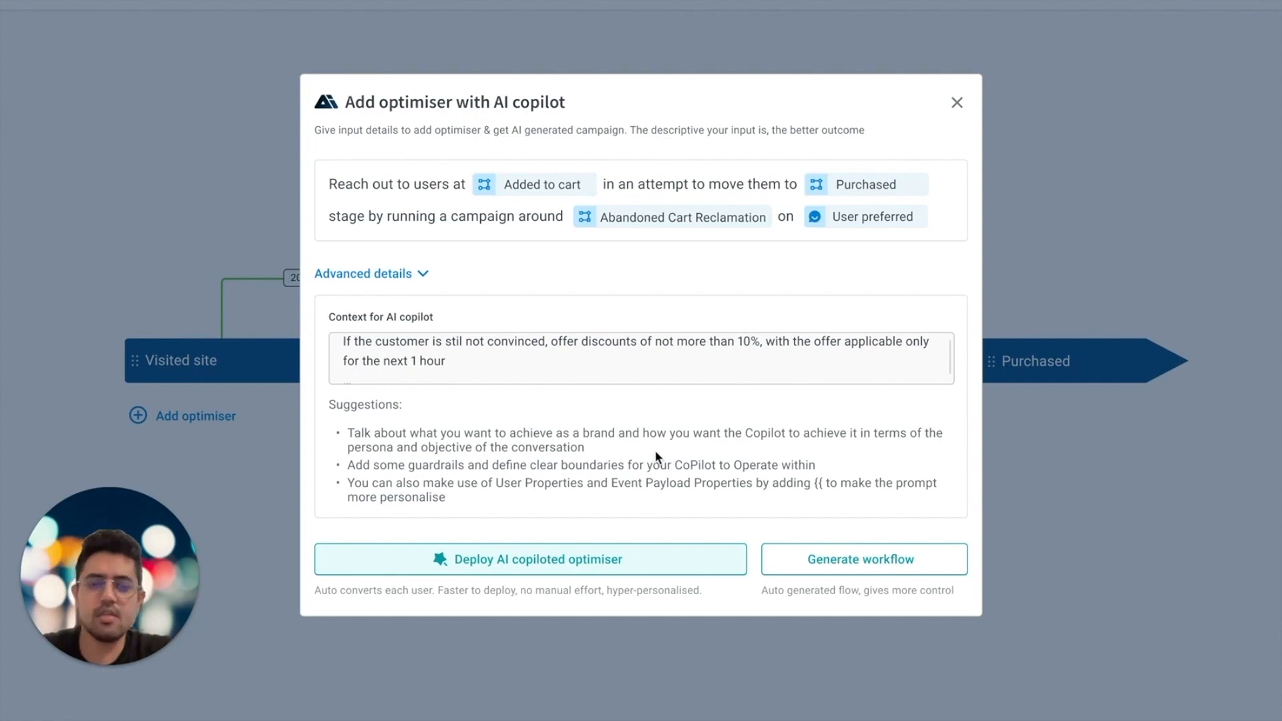
mouse_move(825, 596)
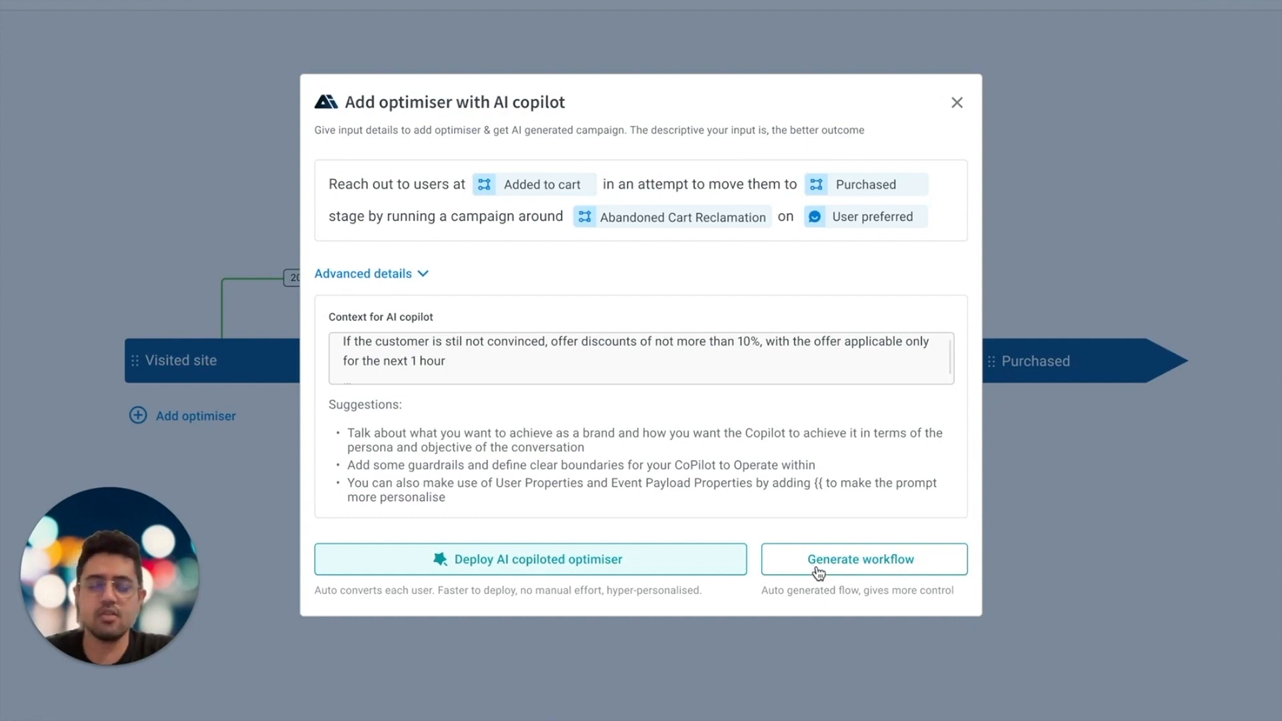
left_click(863, 560)
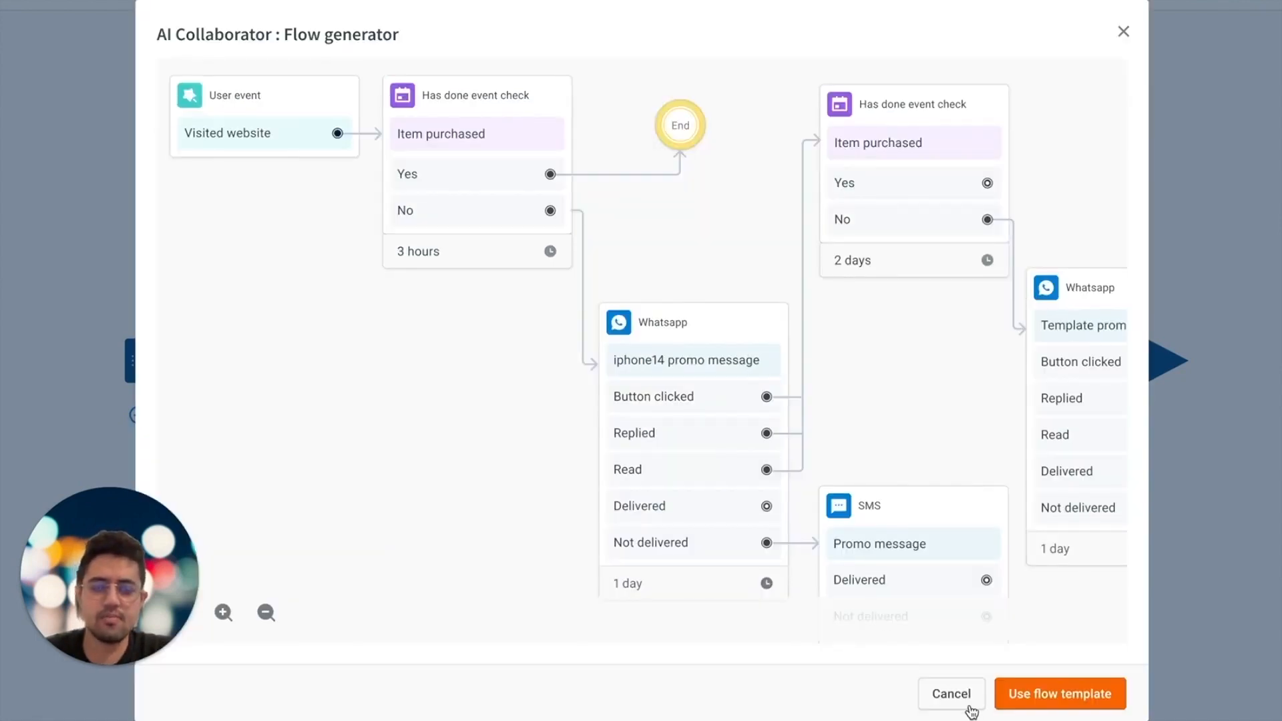